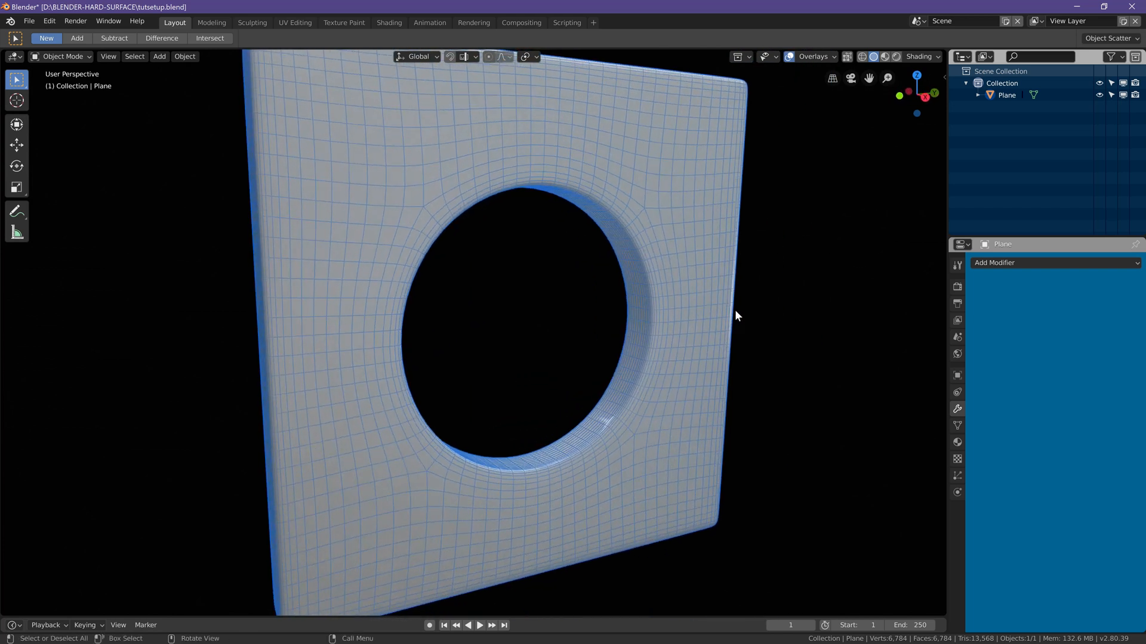
Bring up the delete confirmation for the finished holed plate.
{"action": "key", "text": "x"}
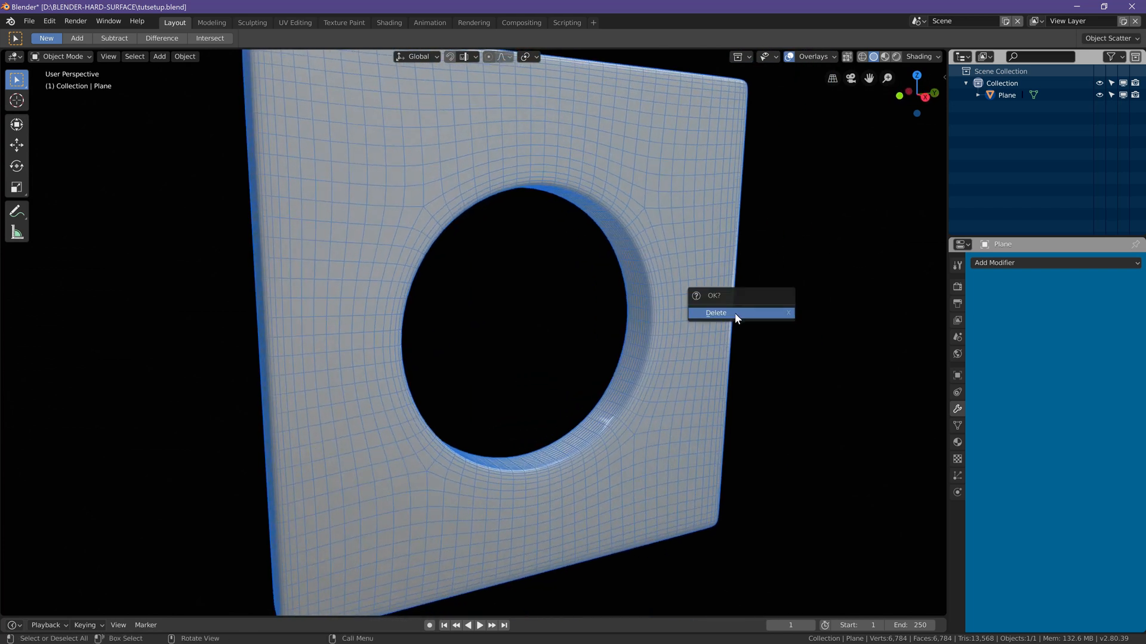
Delete the old plate and add a new plane rotated 90° upright, scaled to about 3.6.
{"action": "left_click", "coordinate": [715, 313]}
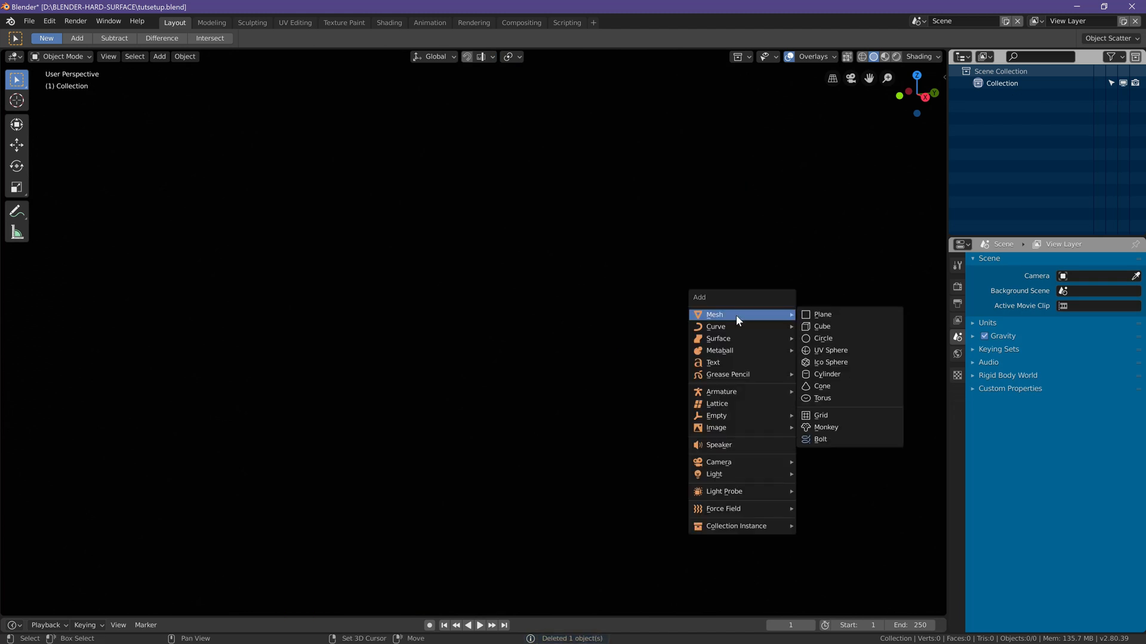
{"action": "left_click", "coordinate": [821, 314]}
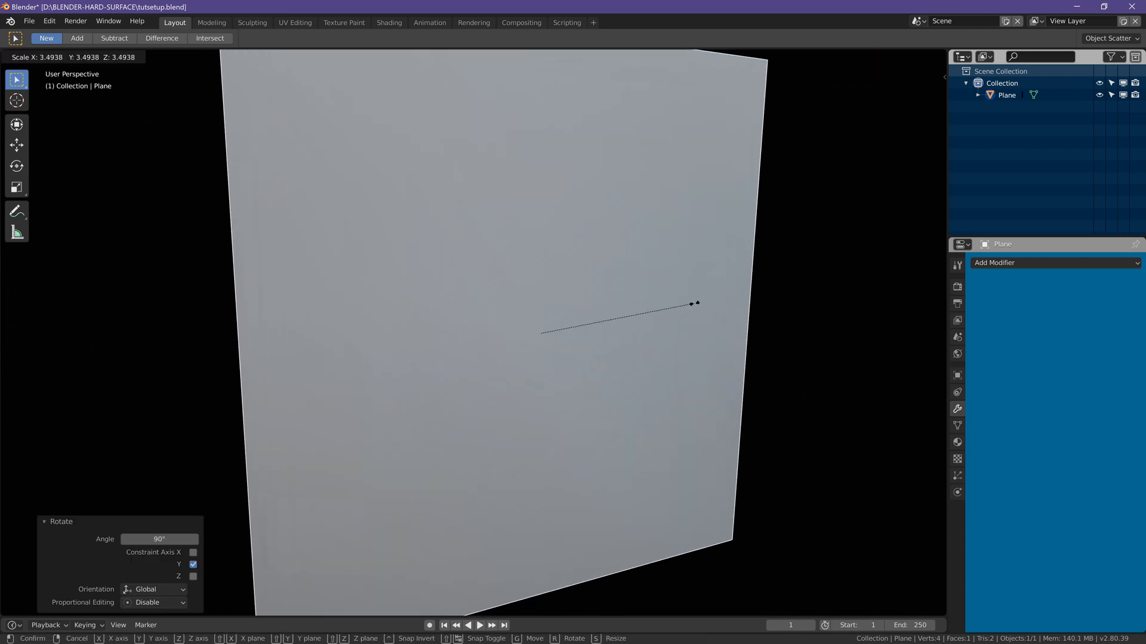
{"action": "key", "text": "Tab"}
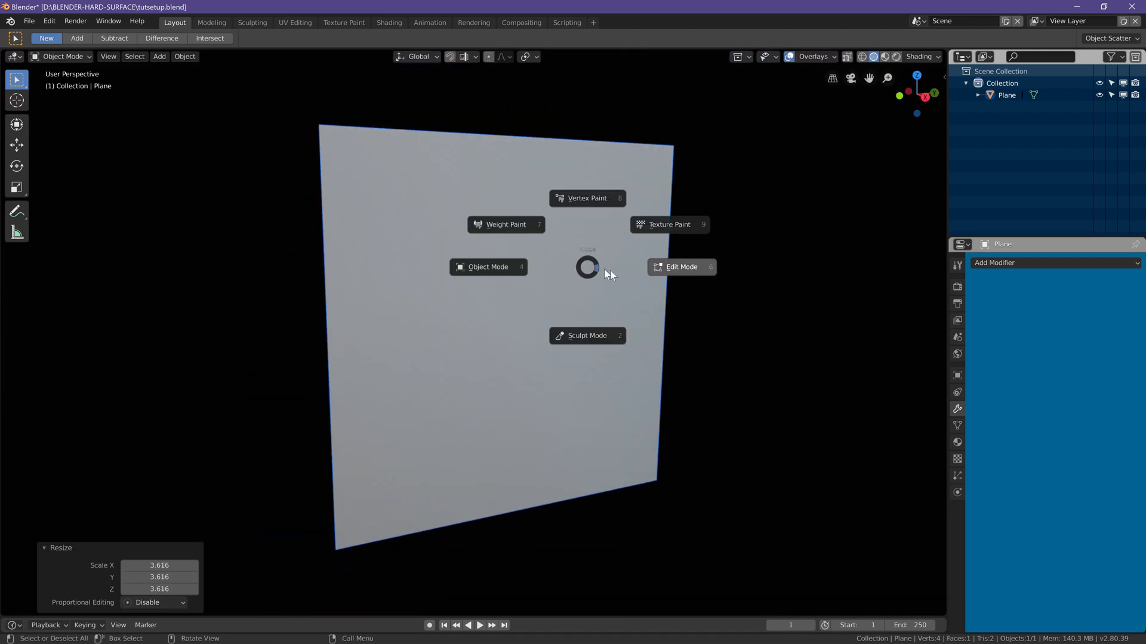
Subdivide the upright plane into a 4×4 grid in Edit Mode.
{"action": "left_click", "coordinate": [679, 266]}
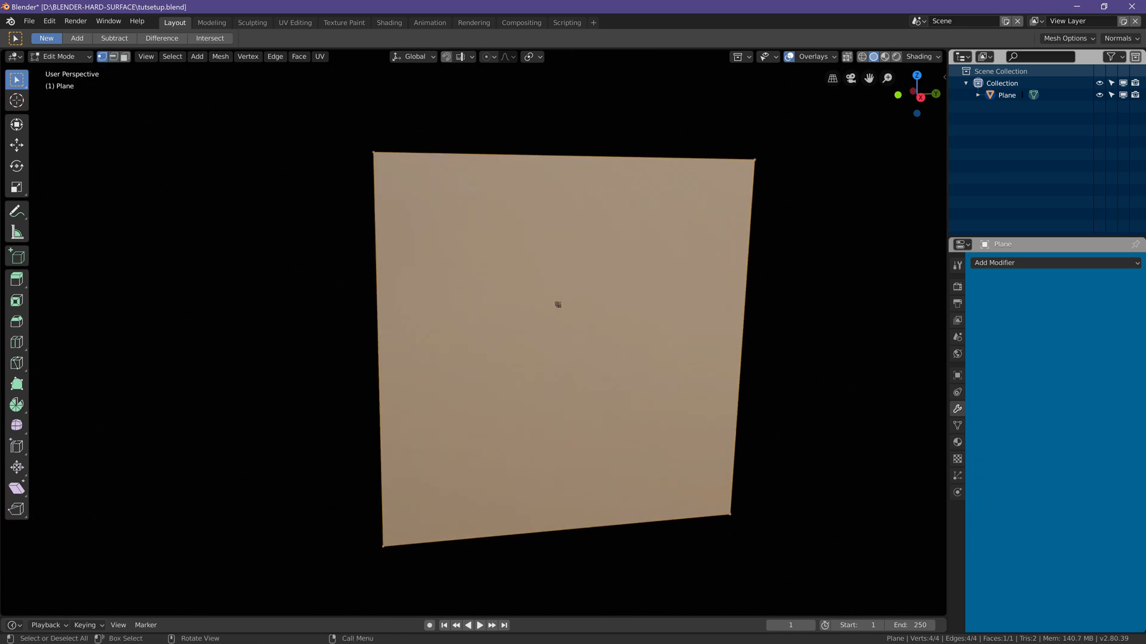
{"action": "right_click", "coordinate": [557, 305]}
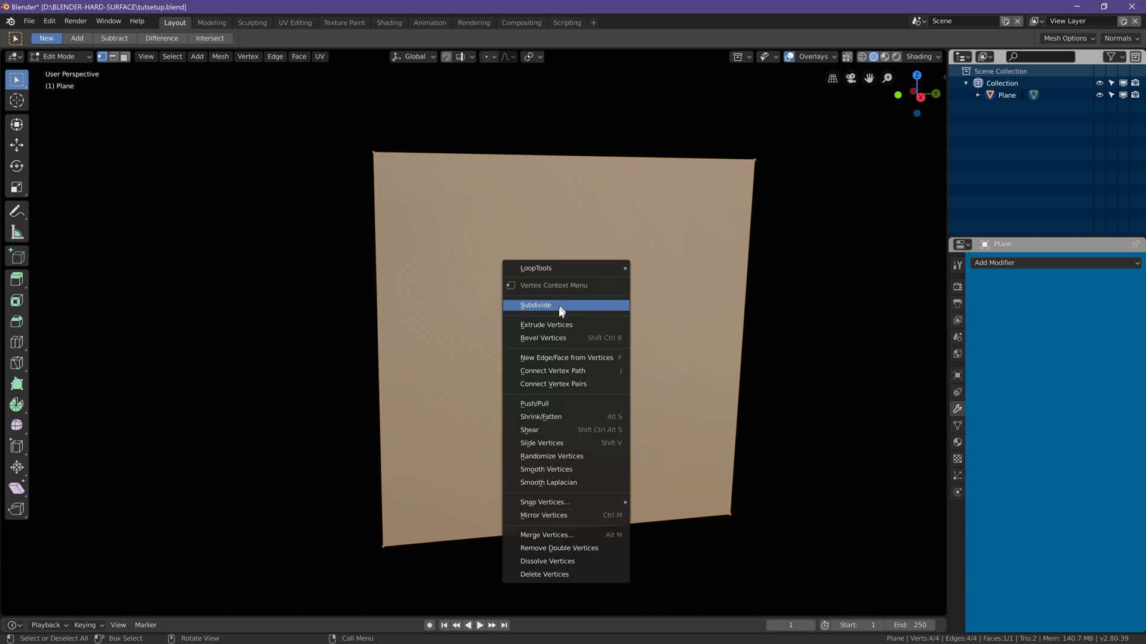
{"action": "left_click", "coordinate": [536, 305]}
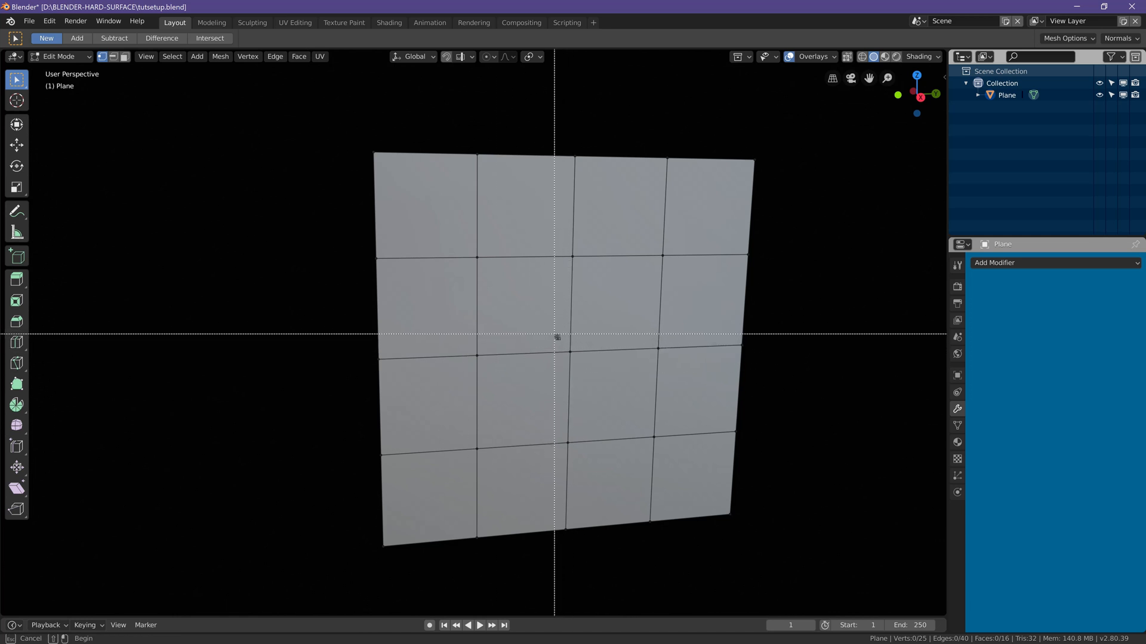
Delete the four middle faces and round the hole with To Sphere factor 1.
{"action": "key", "text": "x"}
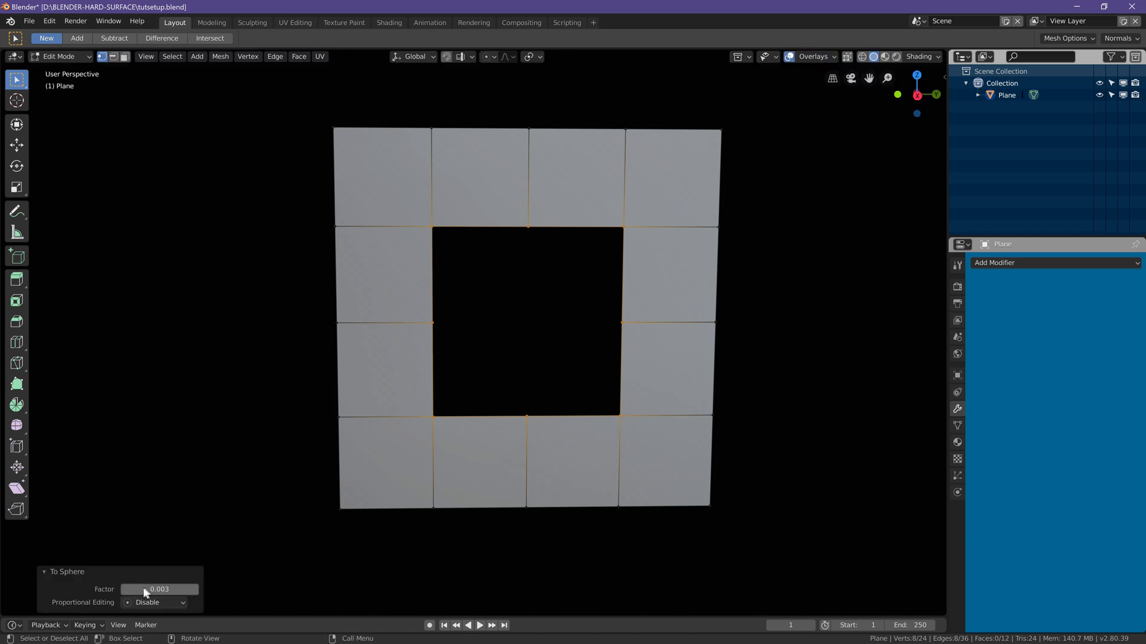
{"action": "left_click_drag", "start_coordinate": [132, 589], "coordinate": [188, 590]}
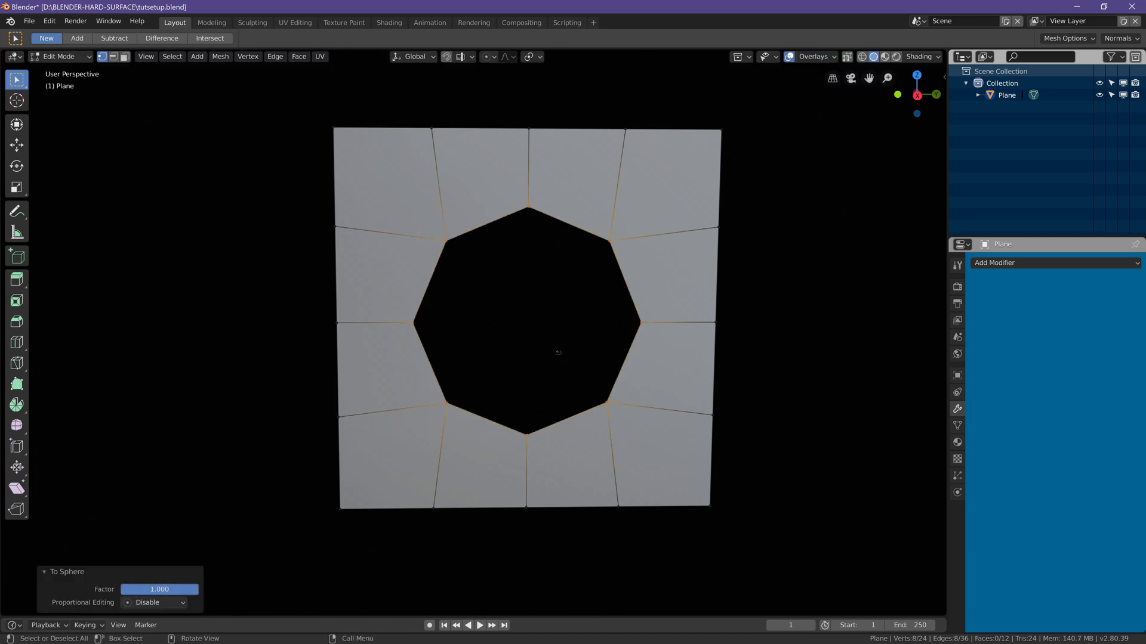
{"action": "key", "text": "Tab"}
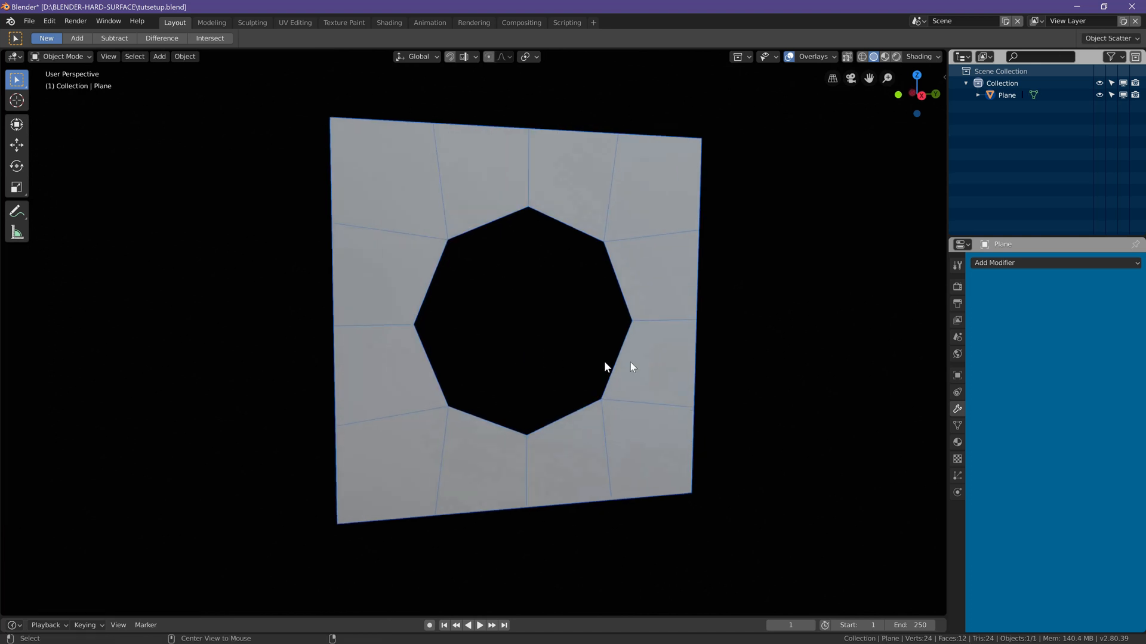
Add a Solidify modifier and raise its thickness to give the plate depth.
{"action": "left_click", "coordinate": [994, 263]}
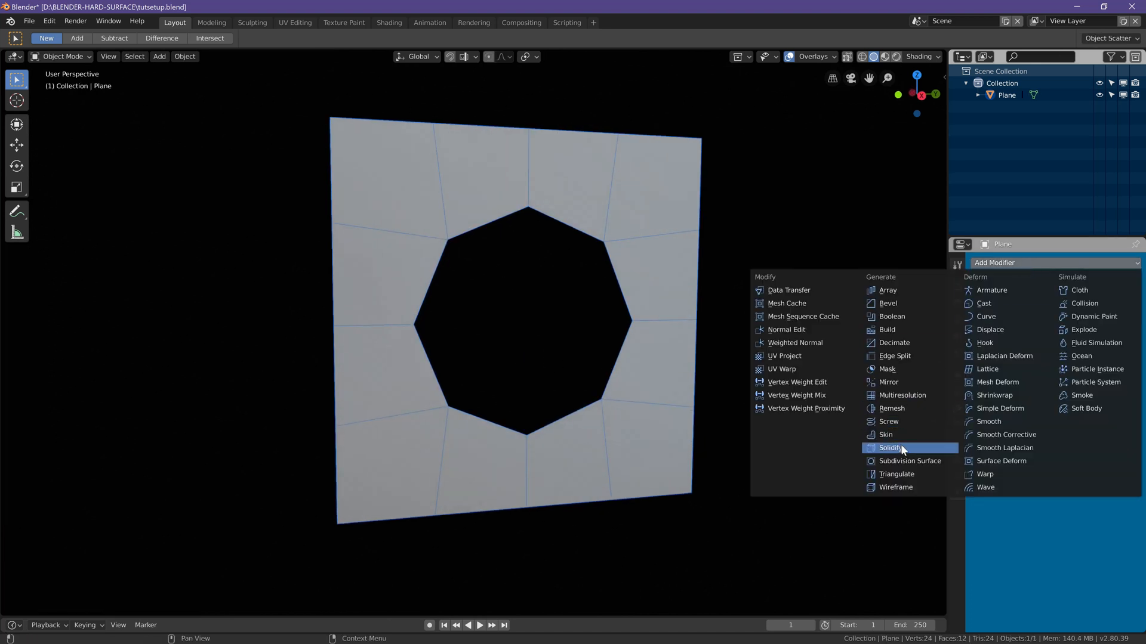
{"action": "left_click", "coordinate": [890, 447]}
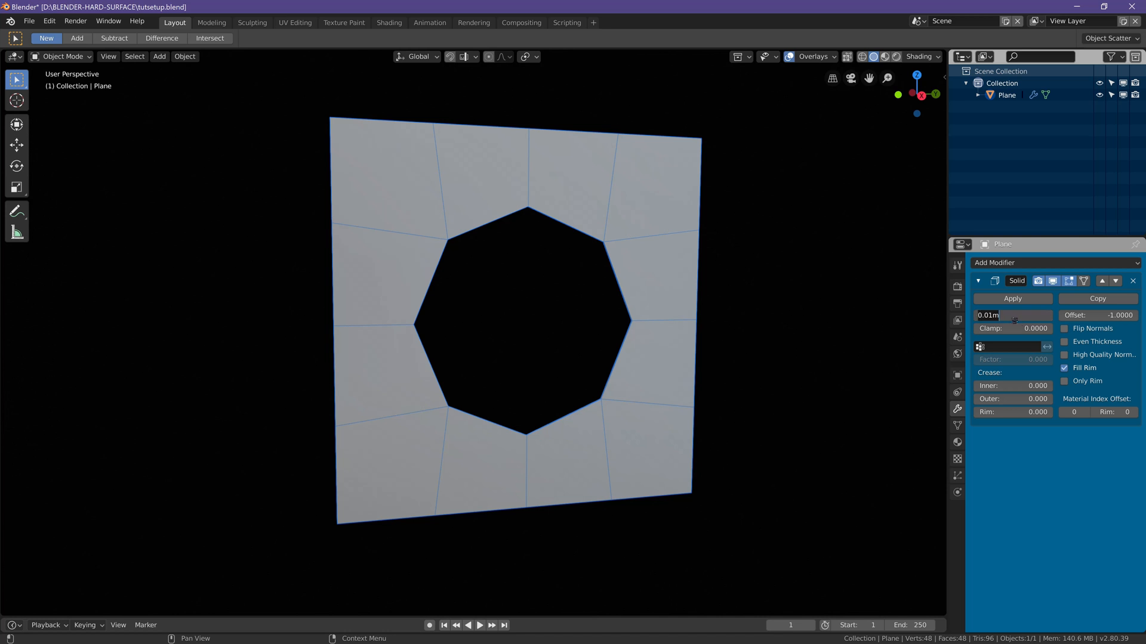
{"action": "left_click_drag", "start_coordinate": [1012, 315], "coordinate": [1030, 315]}
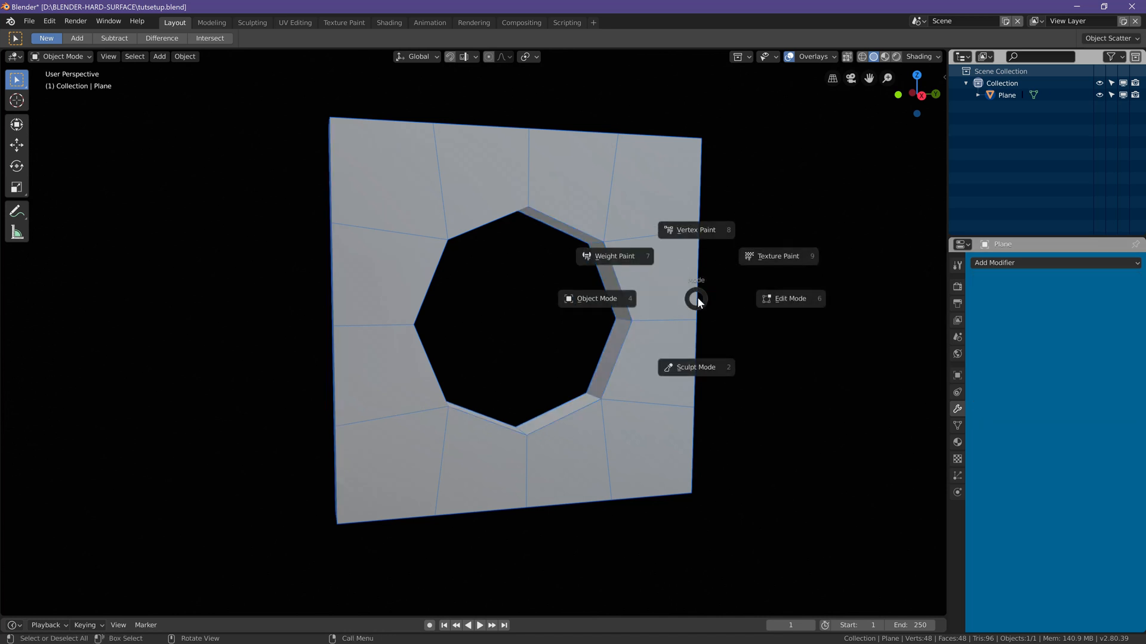
Add a supporting loop cut at the hole's rim and bevel the outer edges at 0.234.
{"action": "left_click", "coordinate": [789, 299]}
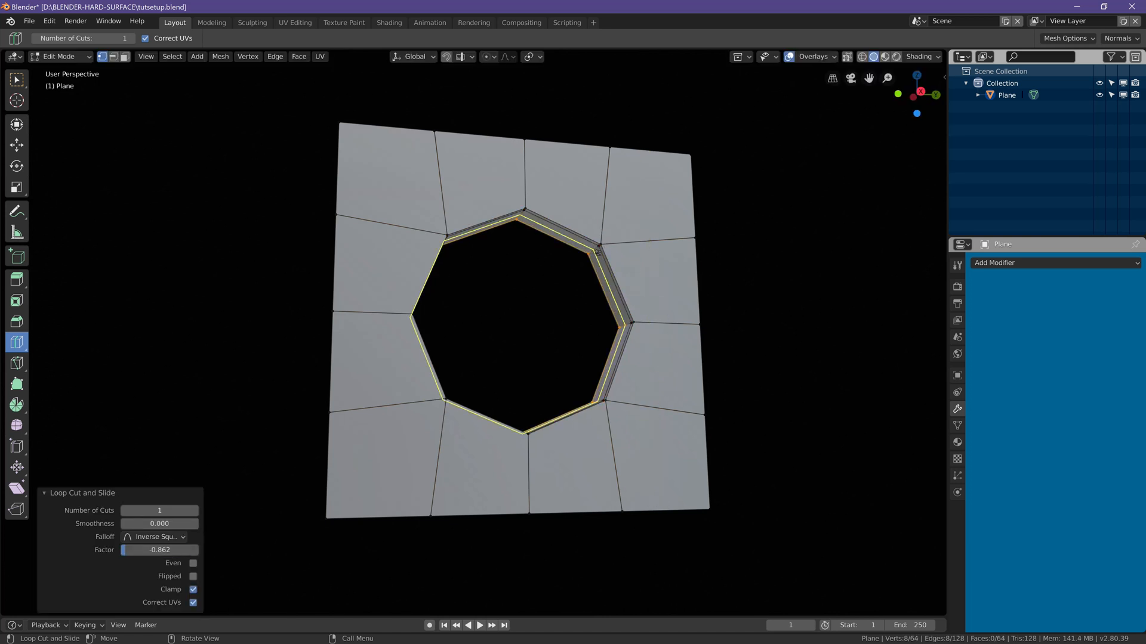
{"action": "mouse_move", "coordinate": [596, 252]}
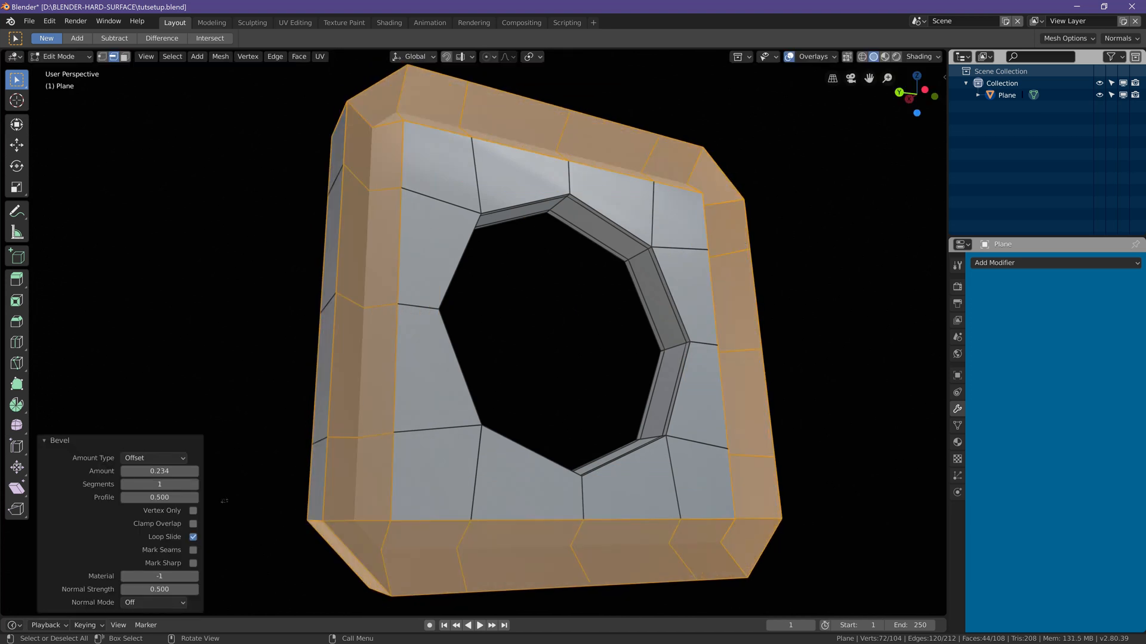
Reduce the outer-edge bevel amount to 0.008 and return to Object Mode.
{"action": "left_click", "coordinate": [159, 472]}
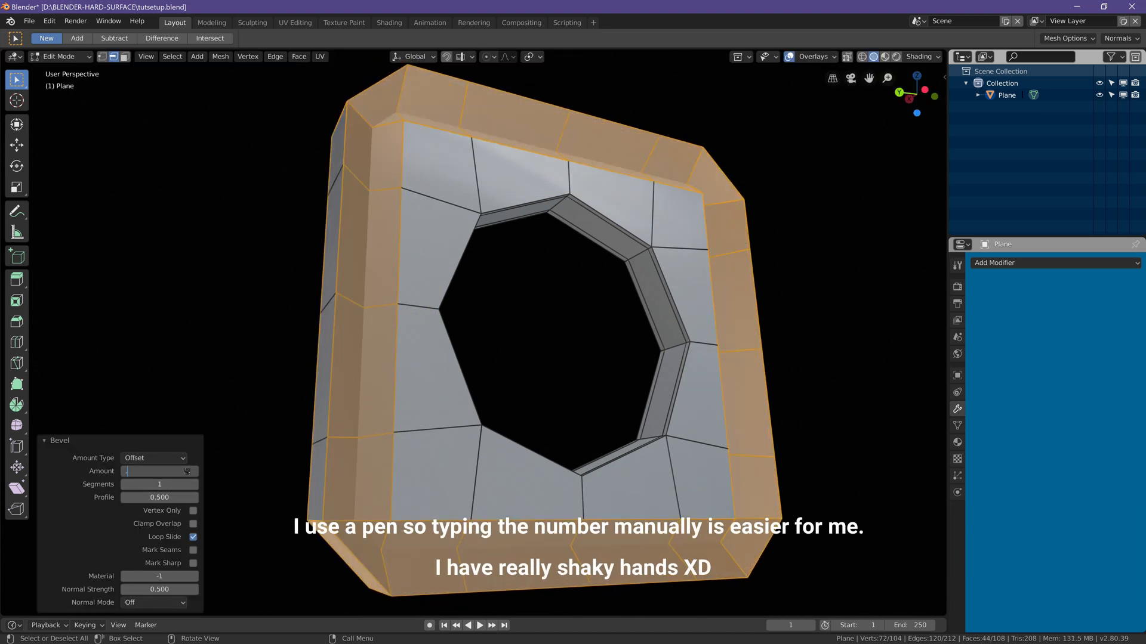
{"action": "type", "text": "0.008"}
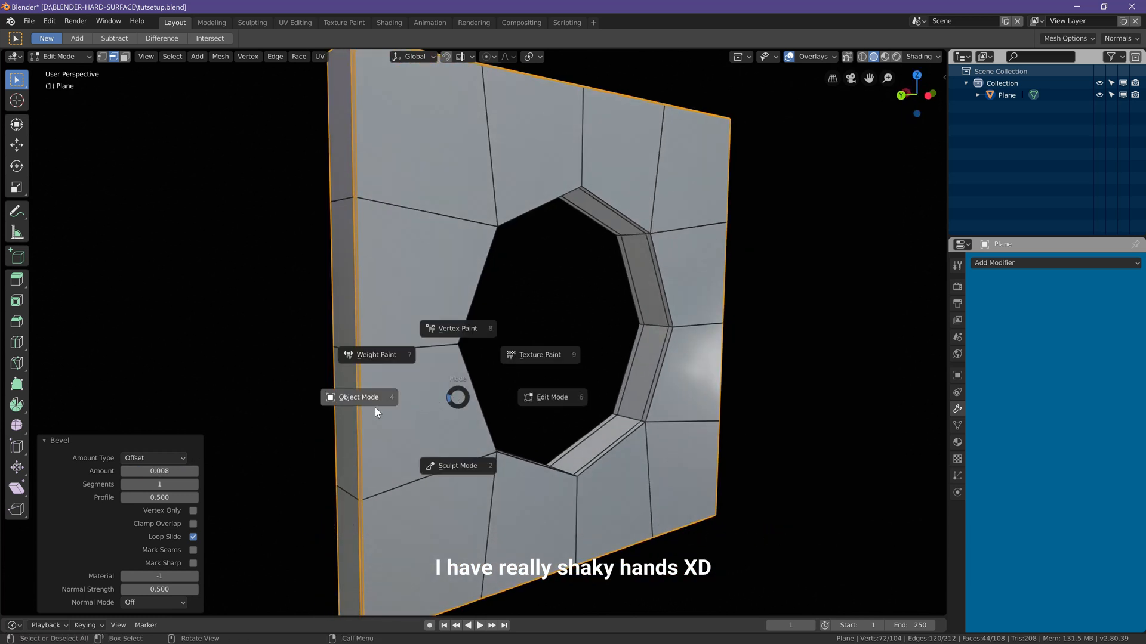
{"action": "left_click", "coordinate": [358, 397]}
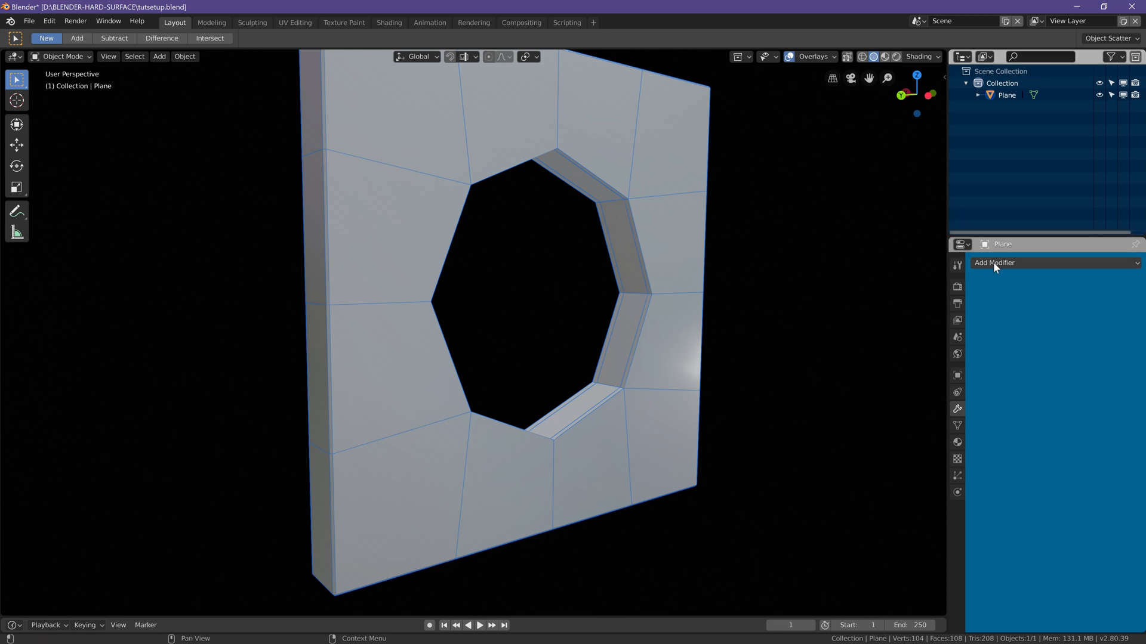
Apply a Subdivision Surface modifier, shade the plate smooth, and orbit to view its side.
{"action": "left_click", "coordinate": [994, 263]}
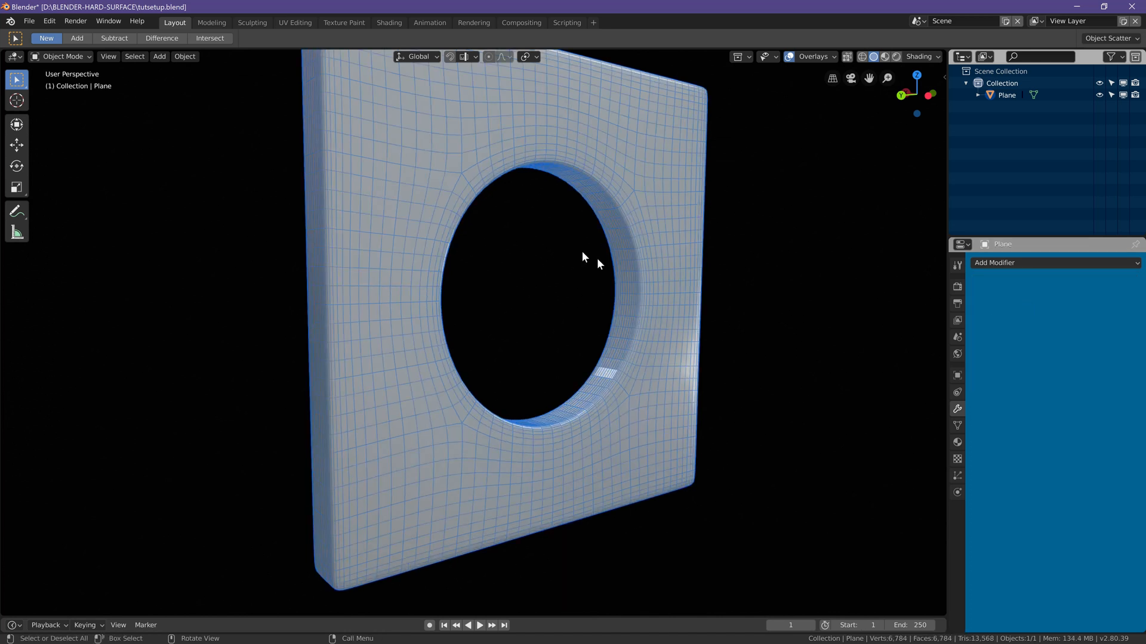
{"action": "left_click", "coordinate": [184, 56]}
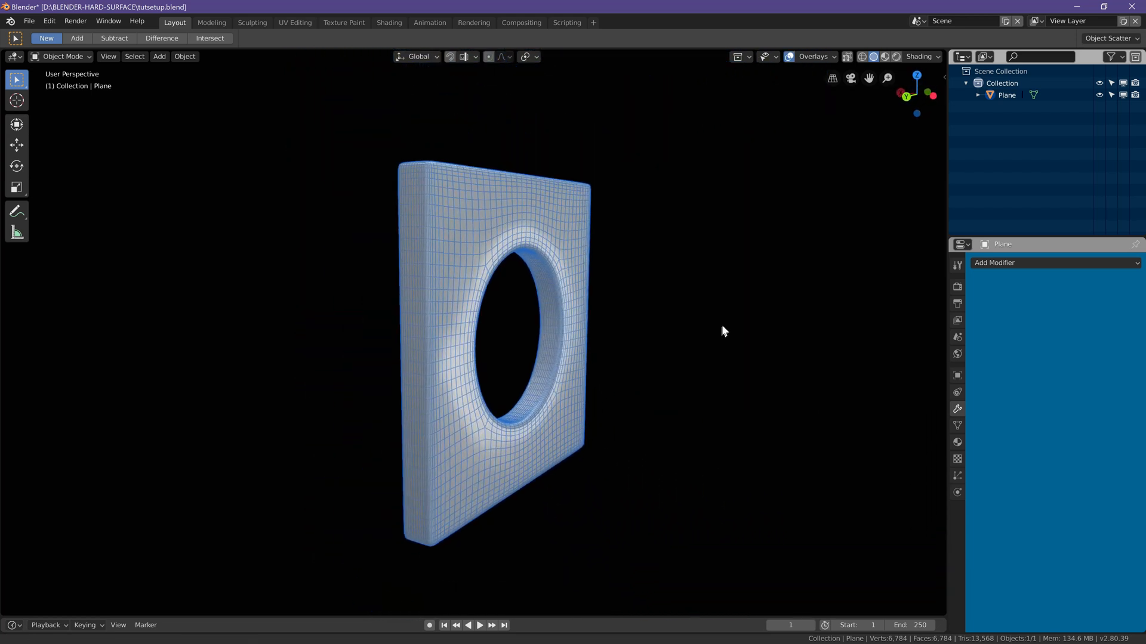
{"action": "left_click_drag", "start_coordinate": [723, 332], "coordinate": [618, 322]}
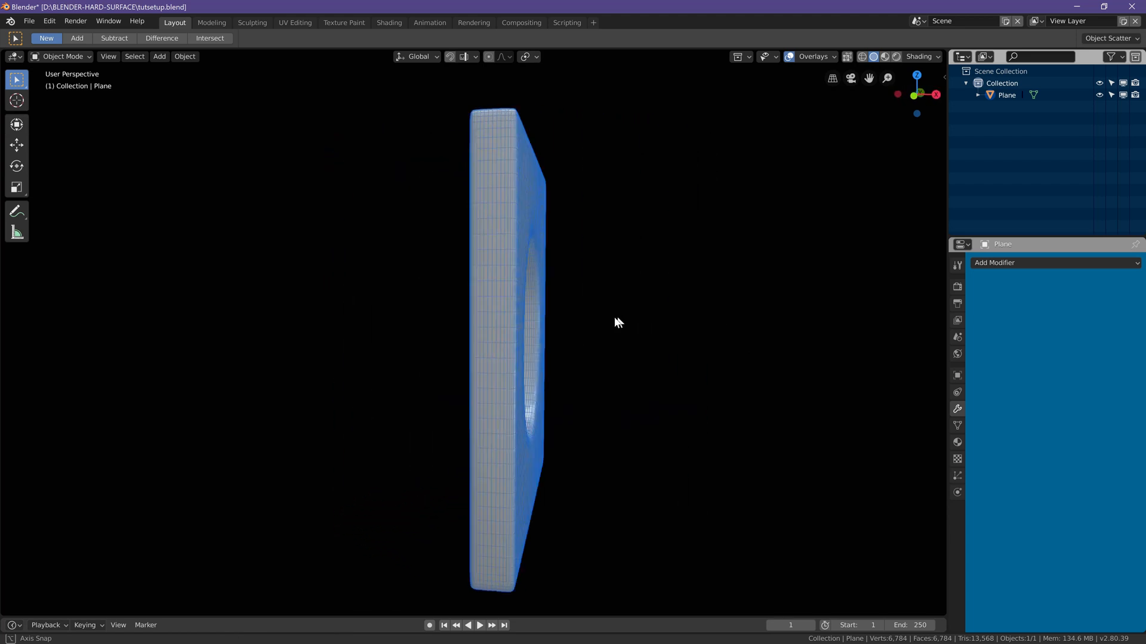